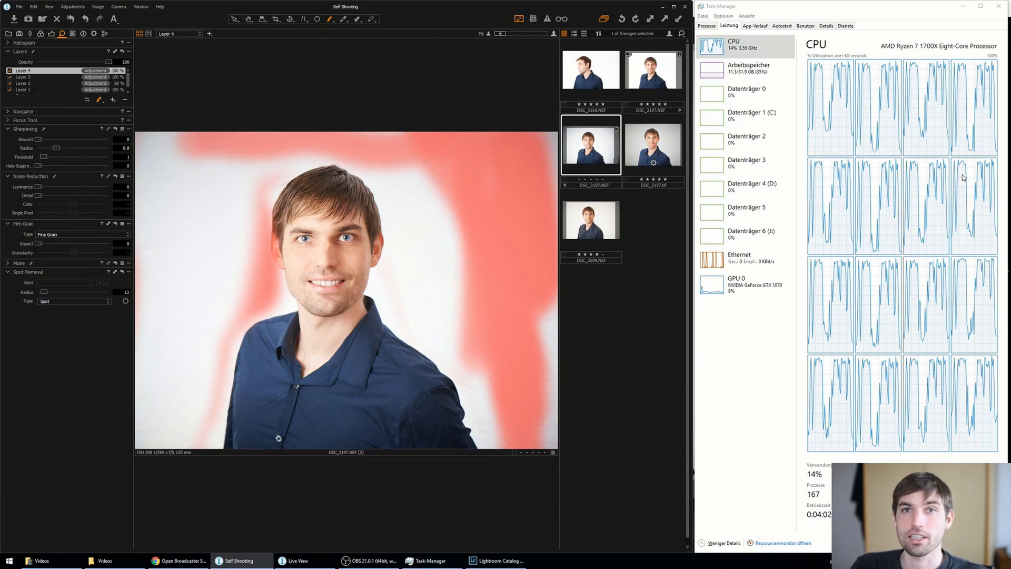
# Leave Capture One and bring the Lightroom catalog with the same headshot to the front
pyautogui.click(292, 301)
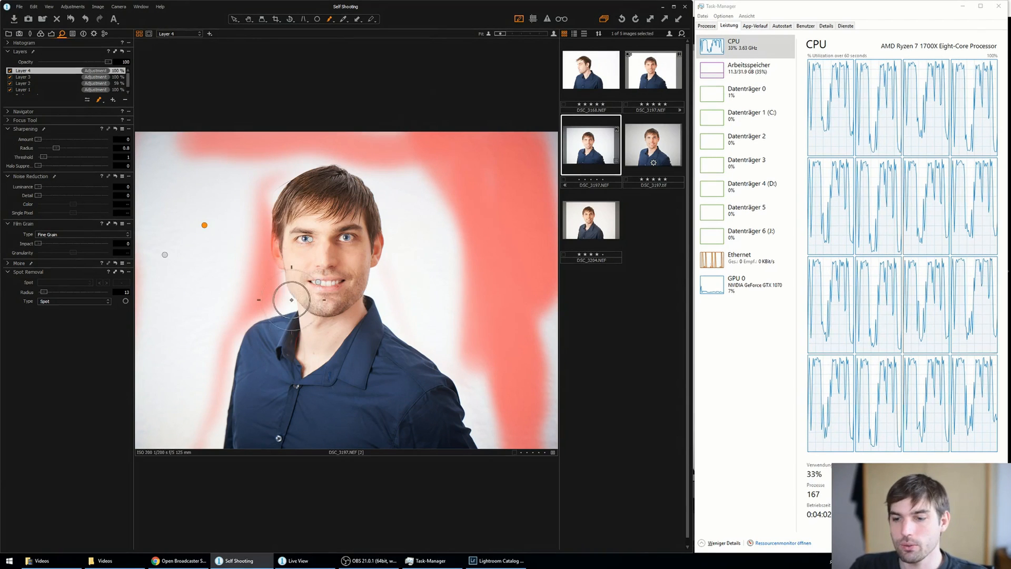
pyautogui.click(495, 560)
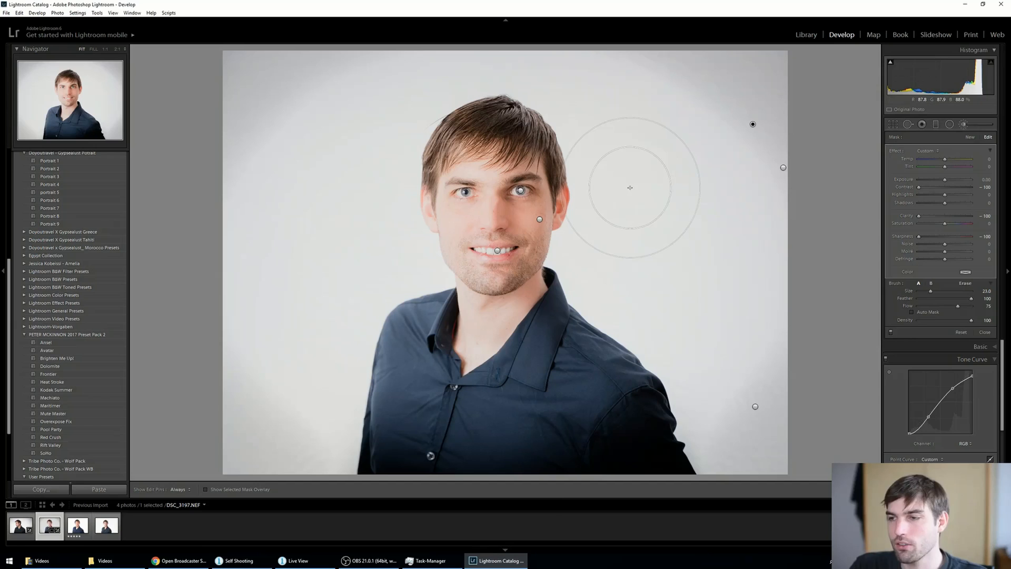
# Paint the softening brush mask over the remaining background behind the man
pyautogui.click(425, 559)
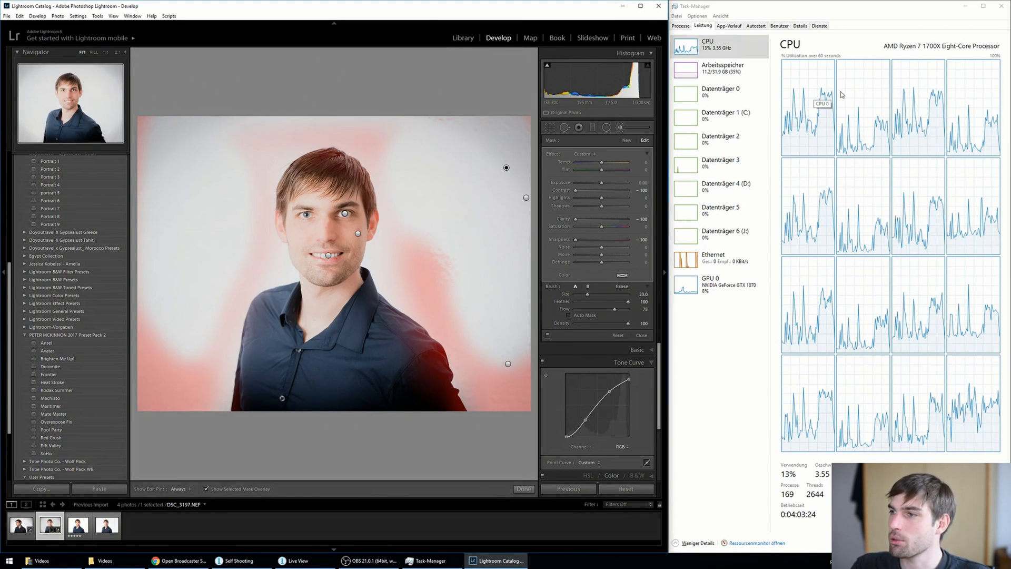
pyautogui.moveTo(896, 82)
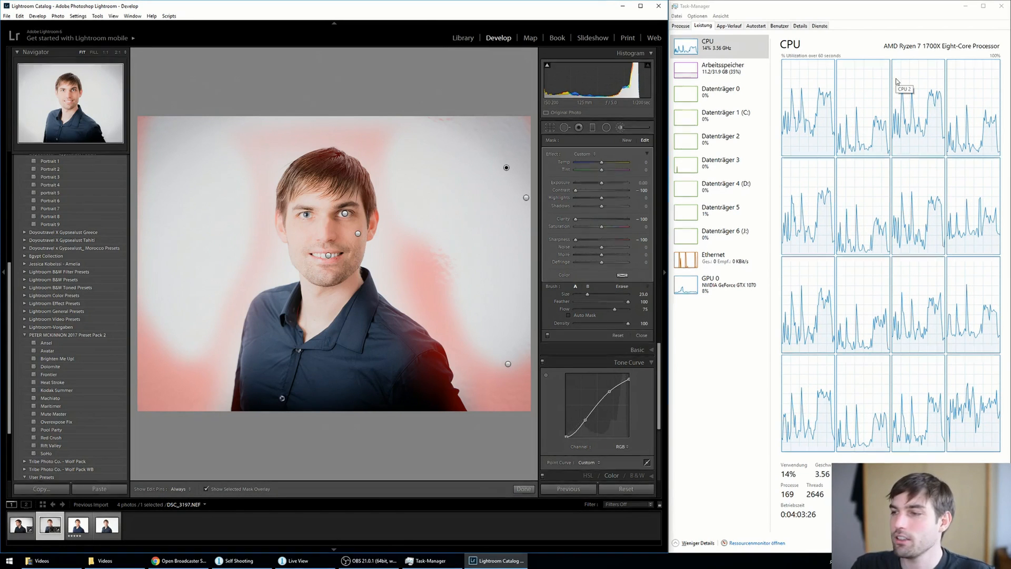
pyautogui.moveTo(988, 181)
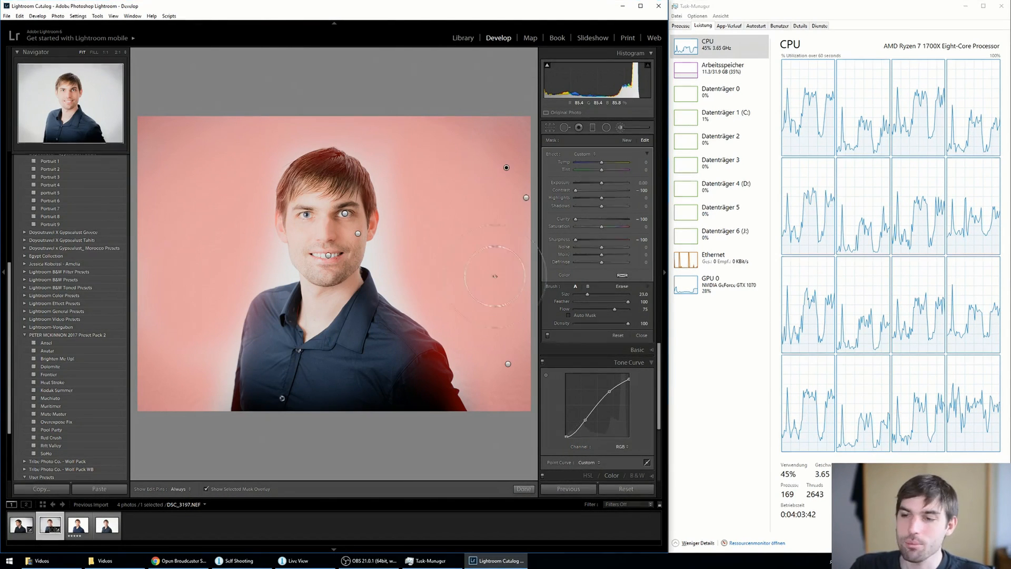
pyautogui.moveTo(457, 261)
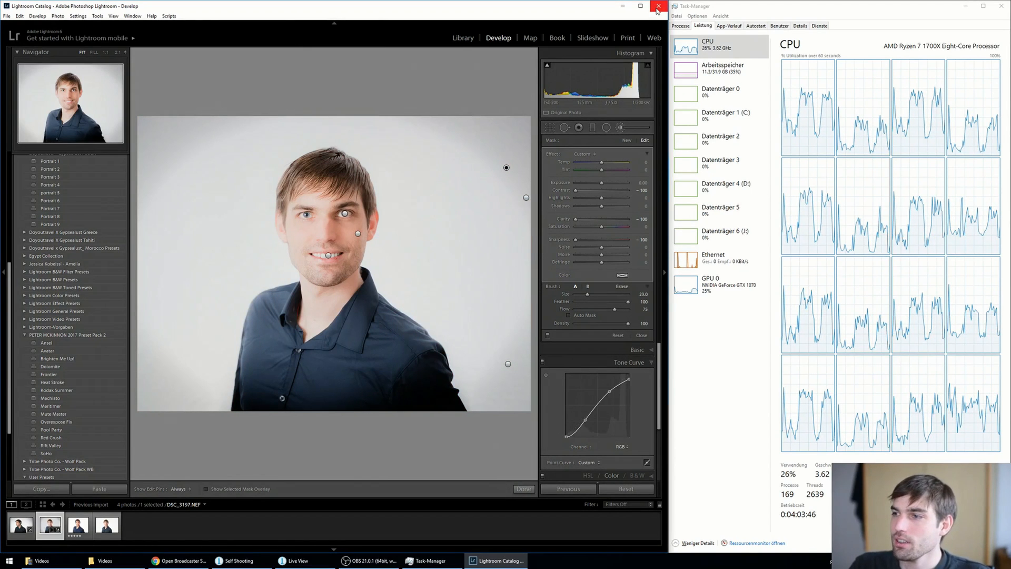
# Maximize Lightroom and activate Spot Removal in Heal mode zoomed 1:2 on the face
pyautogui.click(657, 7)
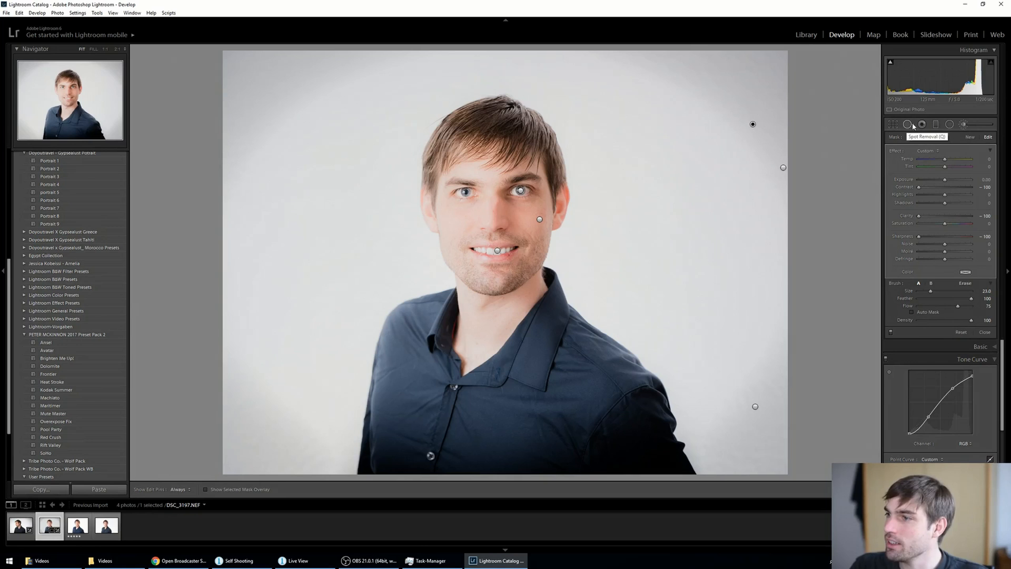
pyautogui.click(908, 124)
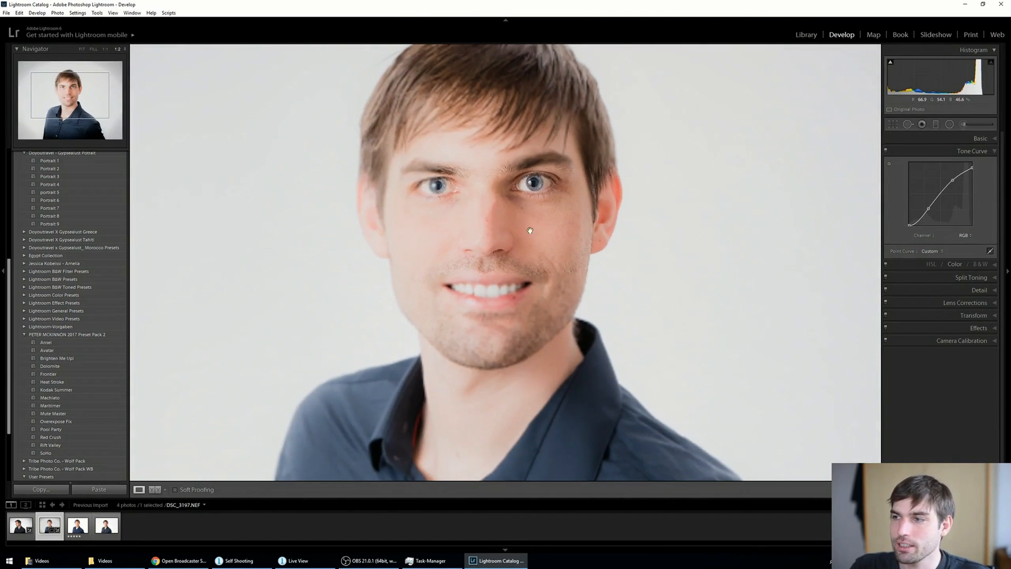
pyautogui.click(911, 123)
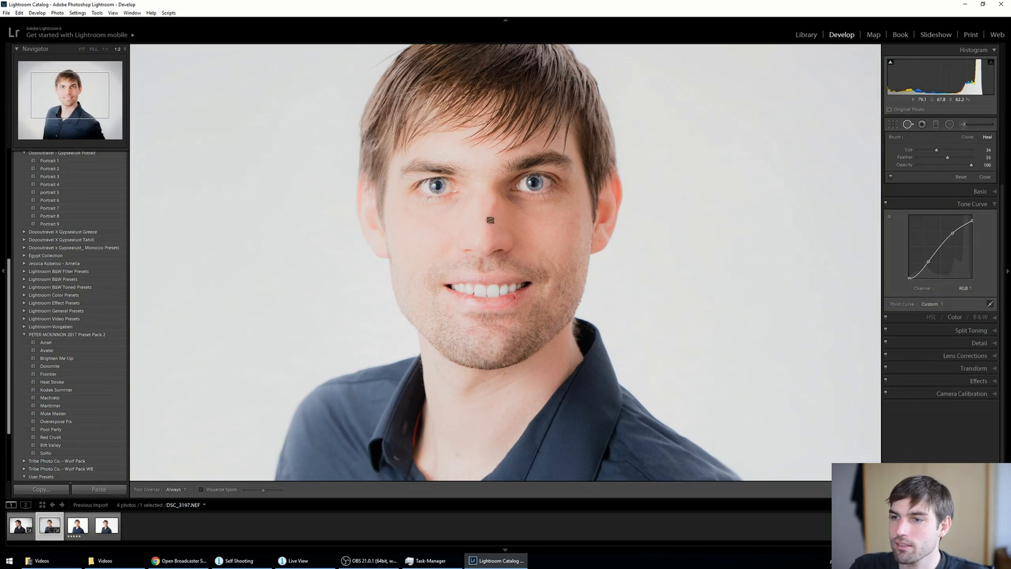
# Heal blemishes beside the nose, on the face and below the lower lip
pyautogui.click(486, 220)
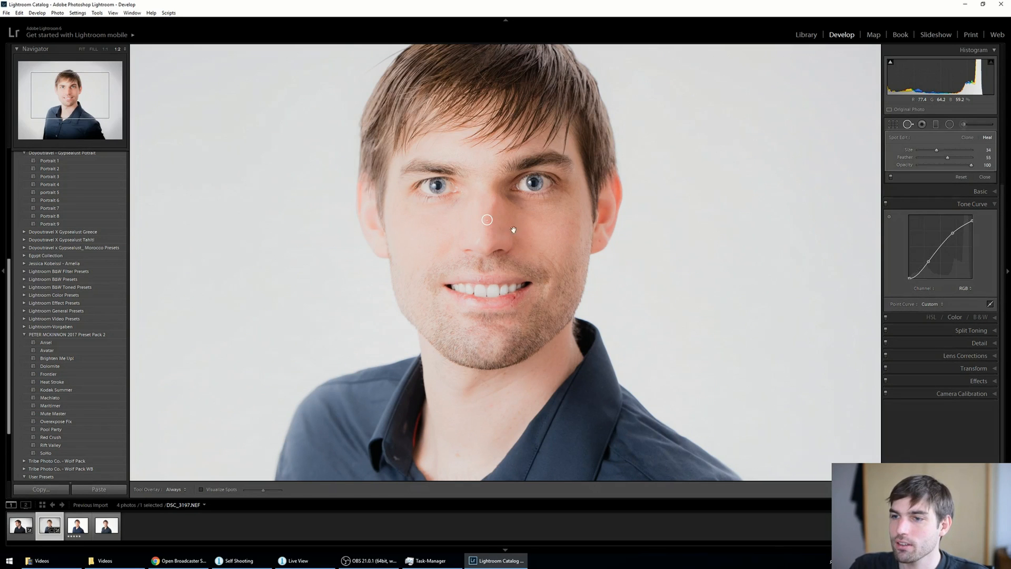
pyautogui.click(488, 237)
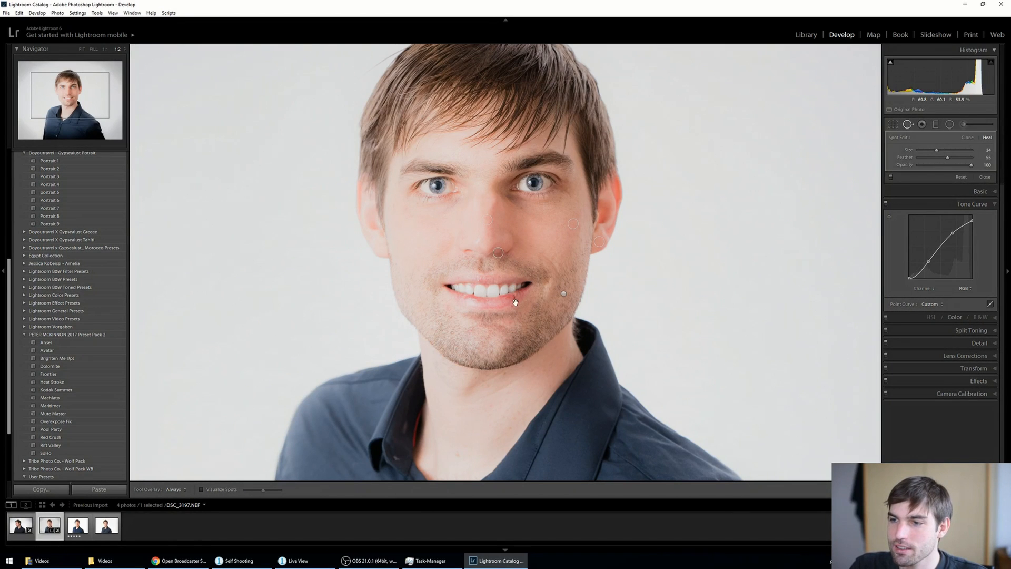
pyautogui.click(514, 303)
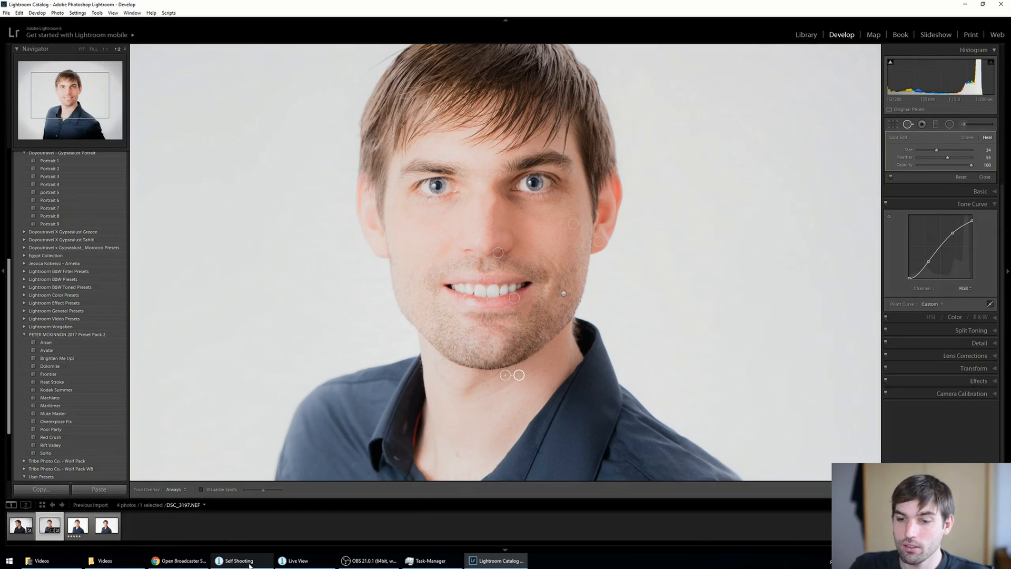
# Remove skin spots on the face and left cheek in Capture One, then return to Lightroom
pyautogui.click(238, 561)
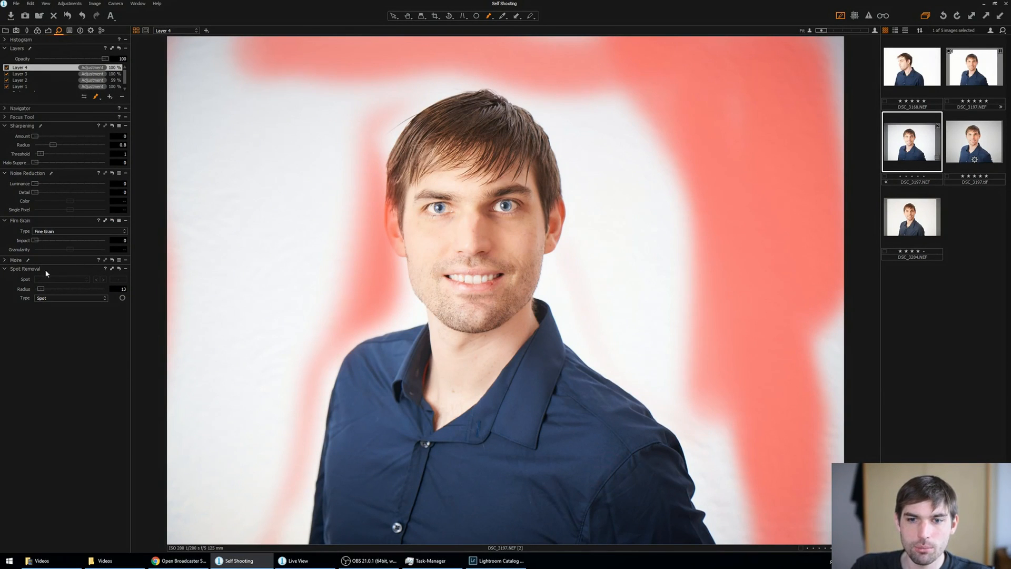
pyautogui.click(461, 244)
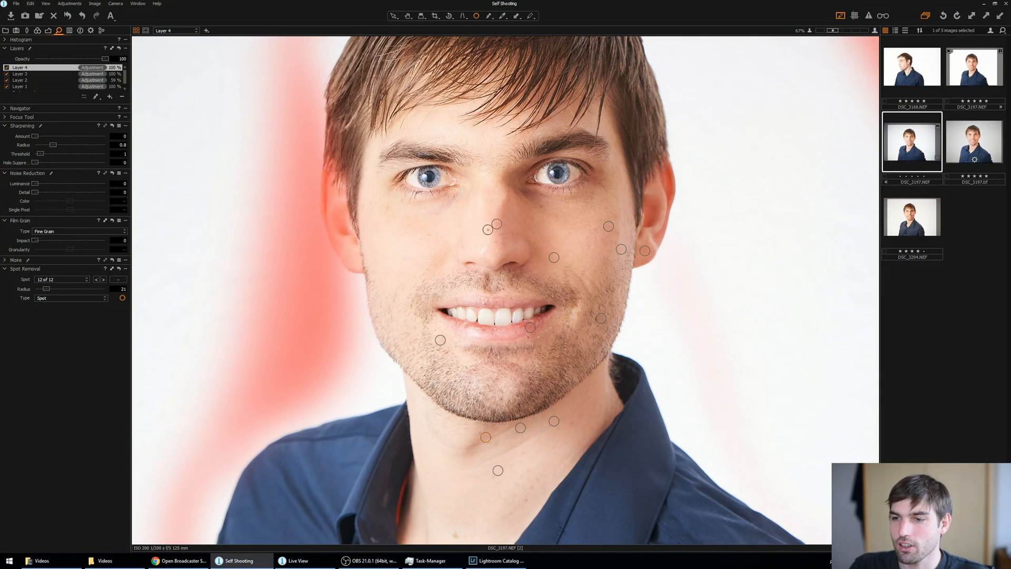
pyautogui.click(409, 213)
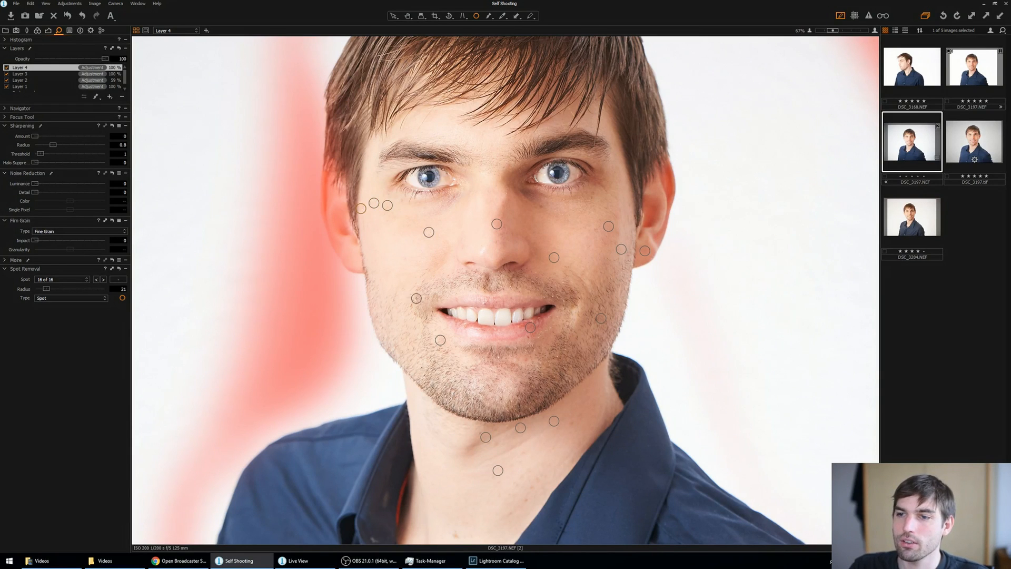
pyautogui.click(405, 288)
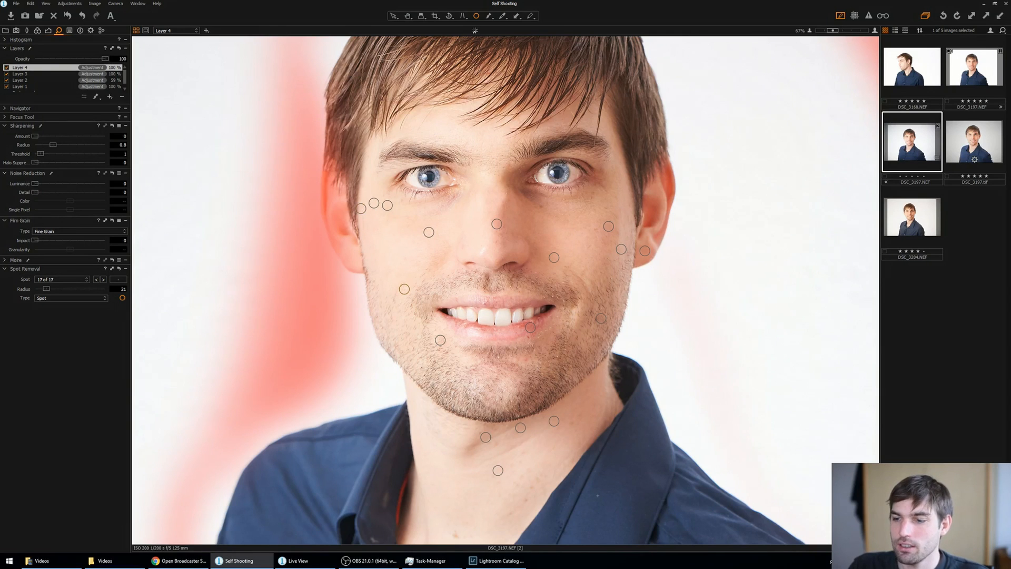
pyautogui.click(494, 560)
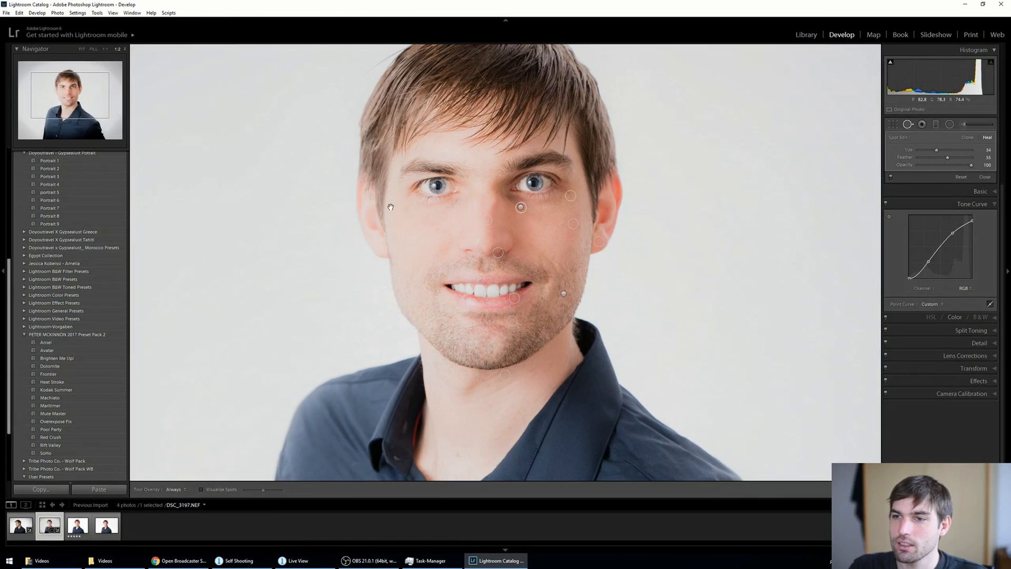
# Heal one more facial blemish and return to the Adjustment Brush with the headshot fit in view
pyautogui.click(471, 331)
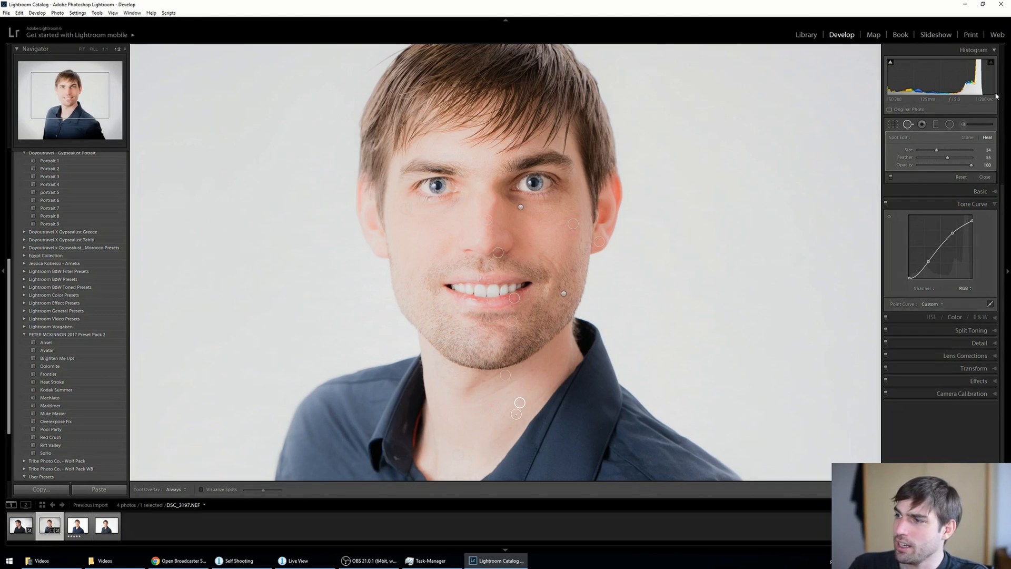
pyautogui.moveTo(967, 123)
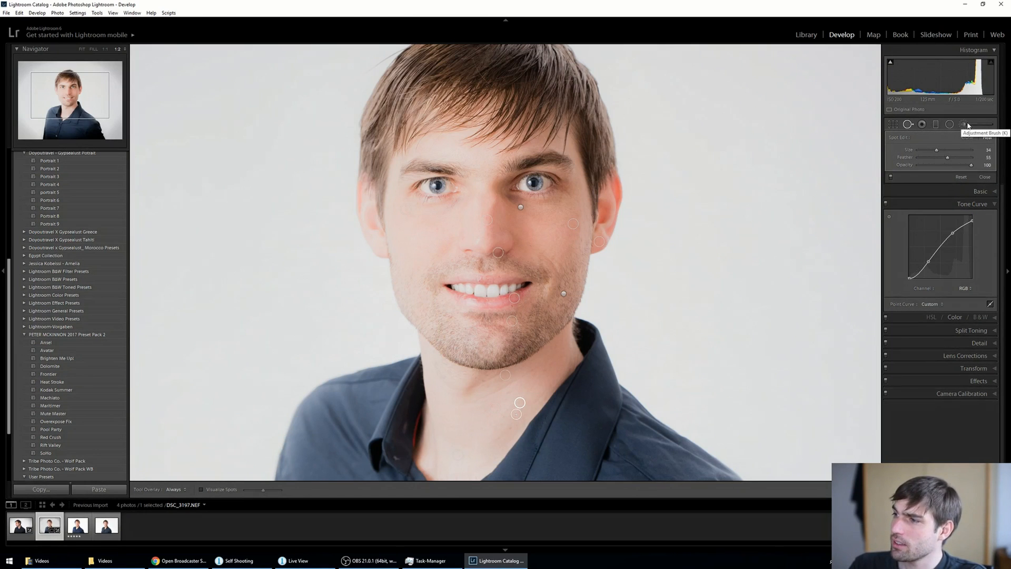
pyautogui.click(968, 124)
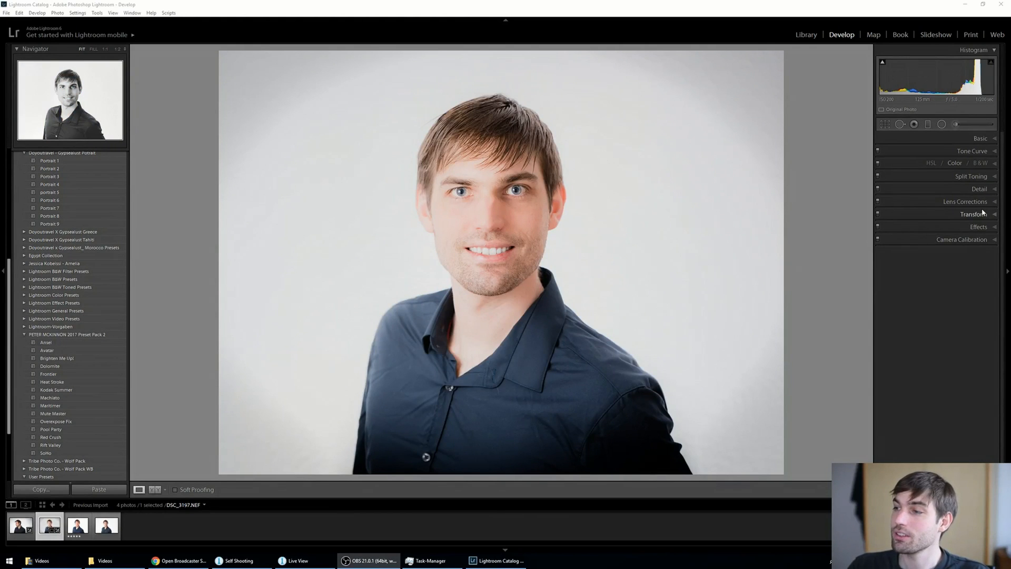
# Check Enable Profile Corrections and Noise Reduction, then reselect the background brush pin
pyautogui.click(965, 201)
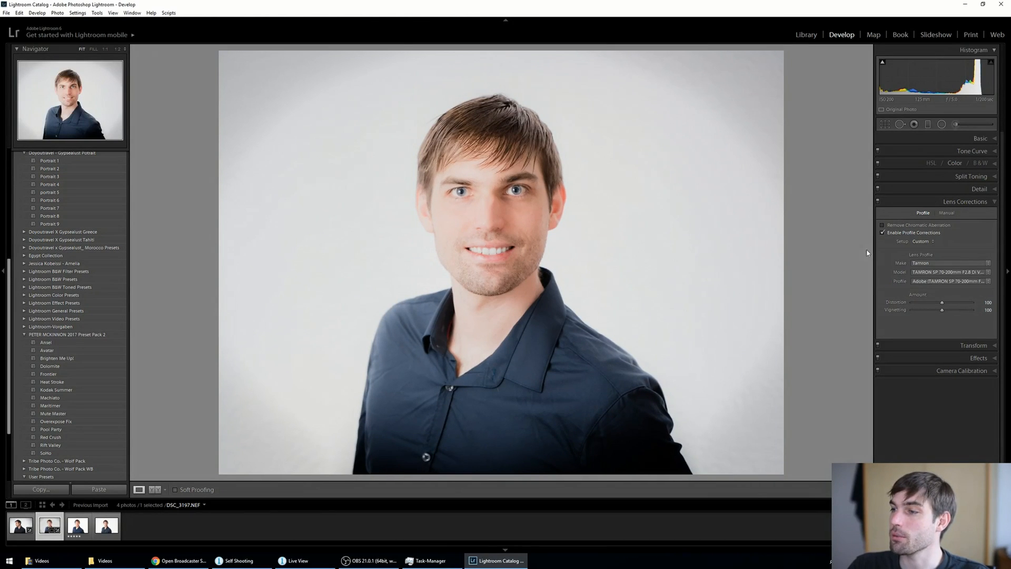
pyautogui.moveTo(1000, 211)
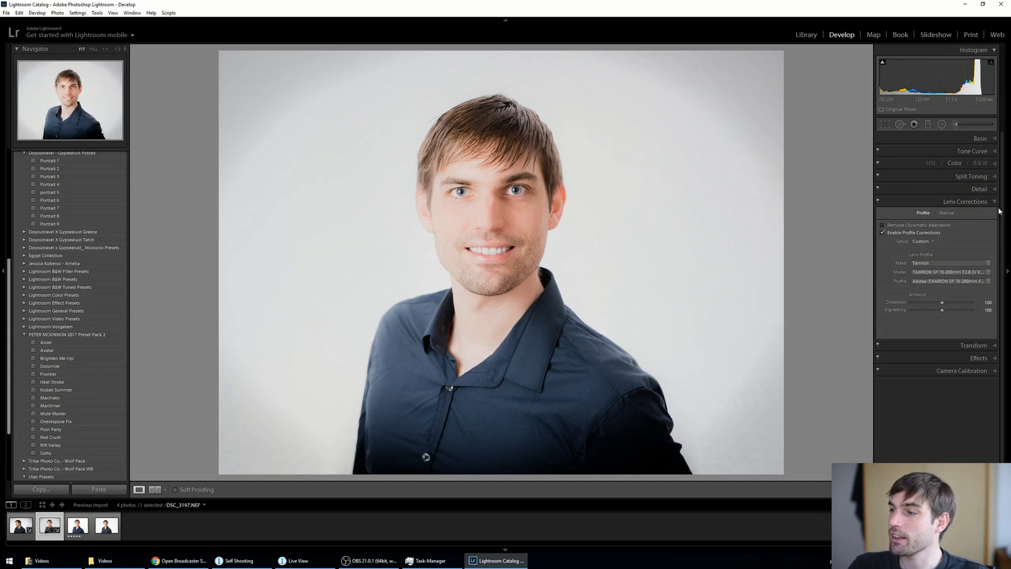
pyautogui.click(978, 189)
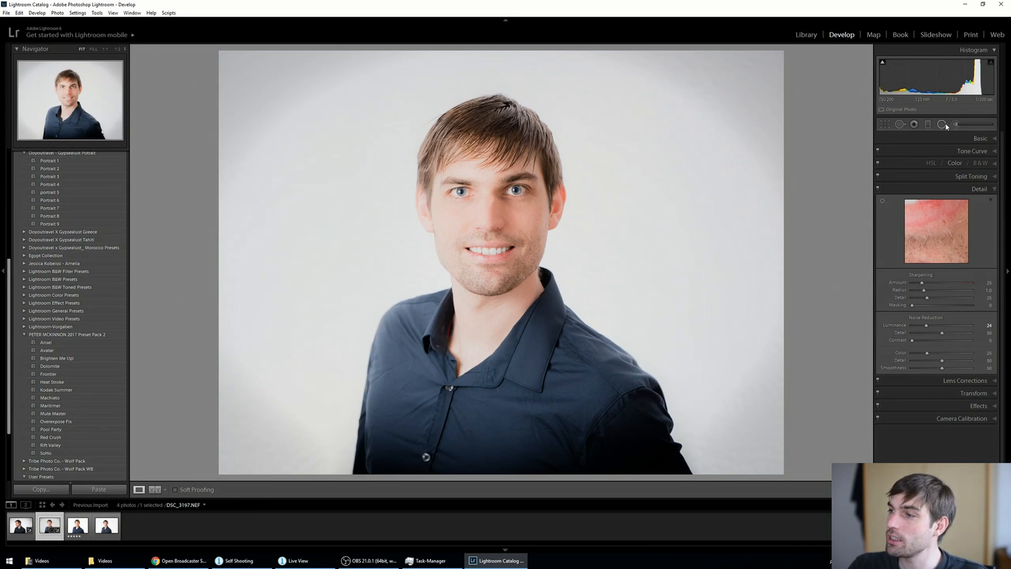
pyautogui.click(942, 124)
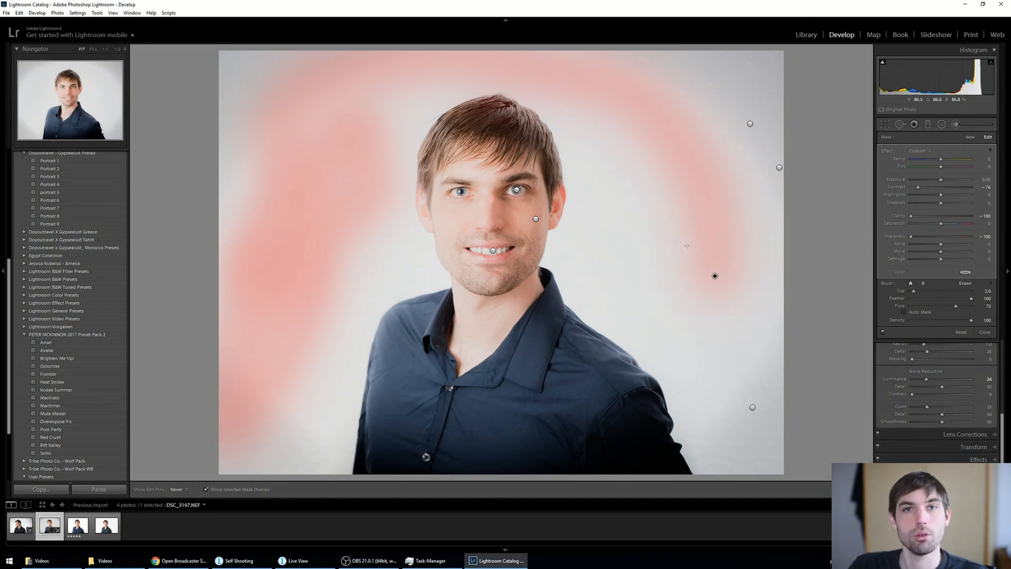
# Paint more of the background mask, close the brush and reopen the Detail panel
pyautogui.click(176, 489)
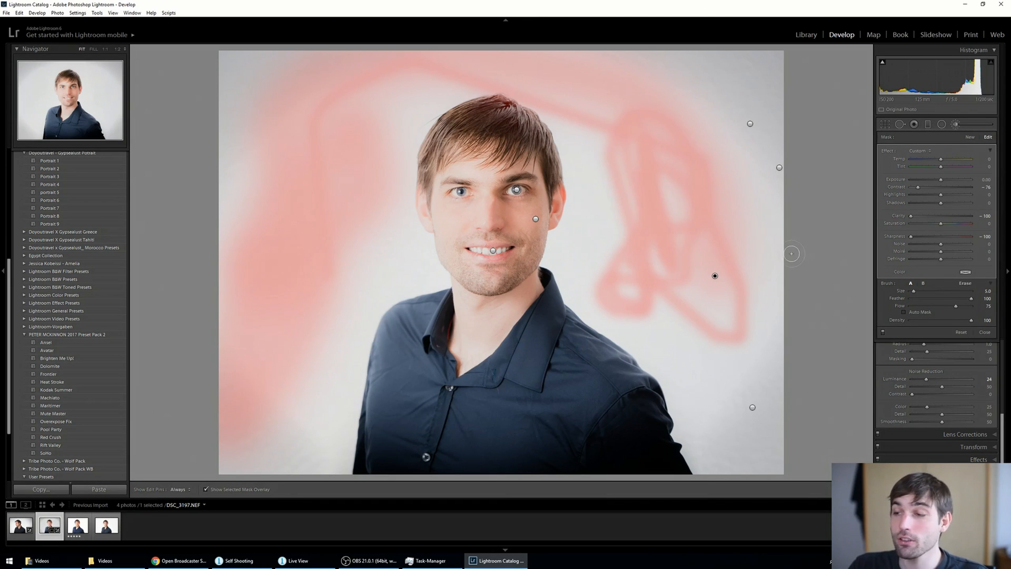
pyautogui.moveTo(811, 259)
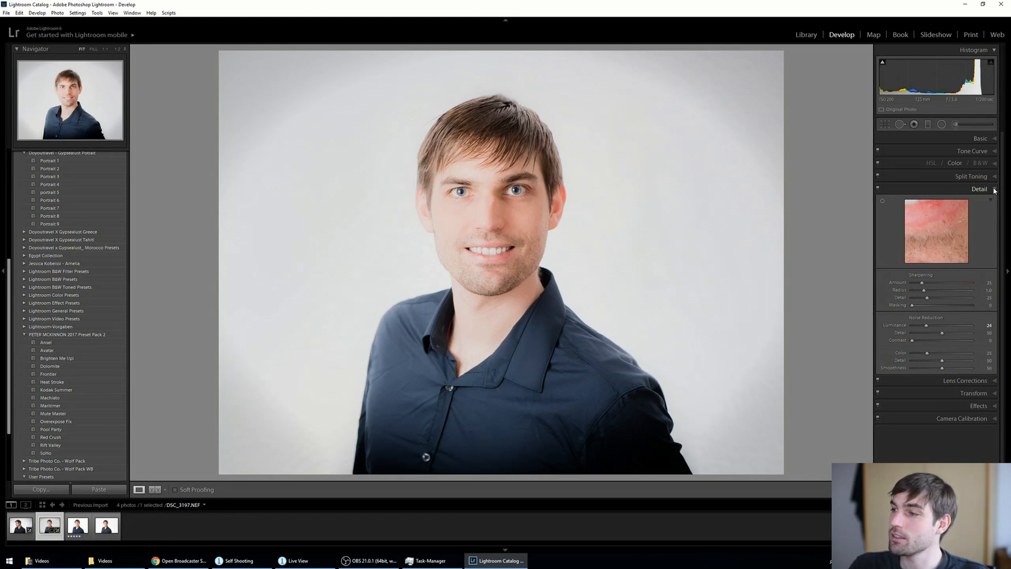
pyautogui.click(979, 189)
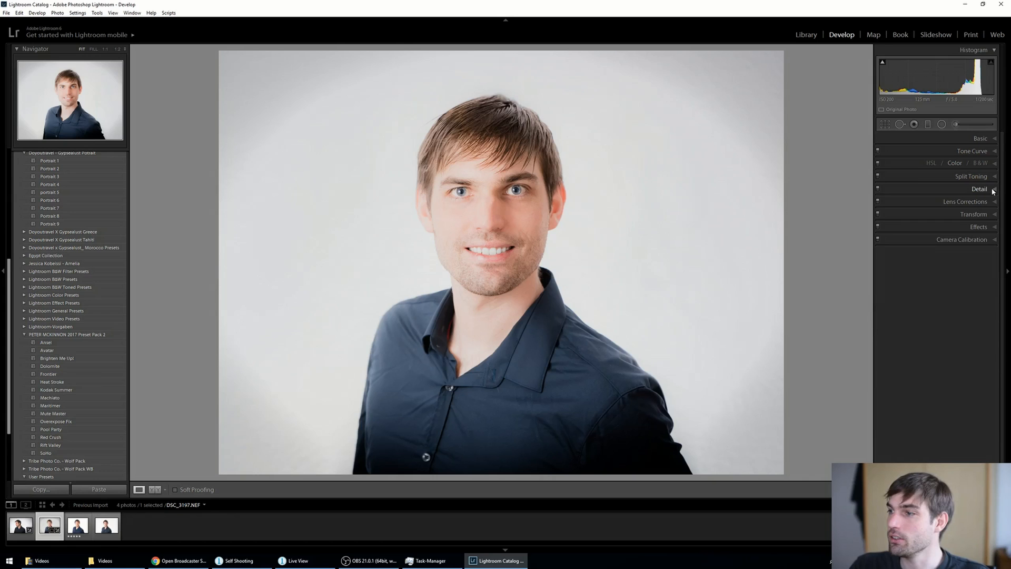
# Recheck Detail and Lens Corrections, collapse them and switch to the Library module
pyautogui.click(978, 188)
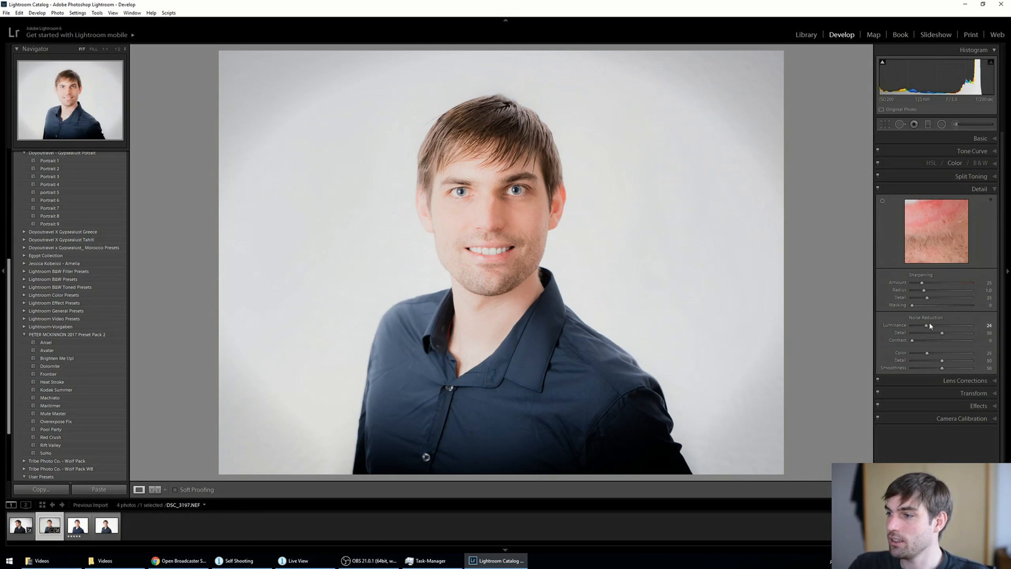
pyautogui.click(965, 201)
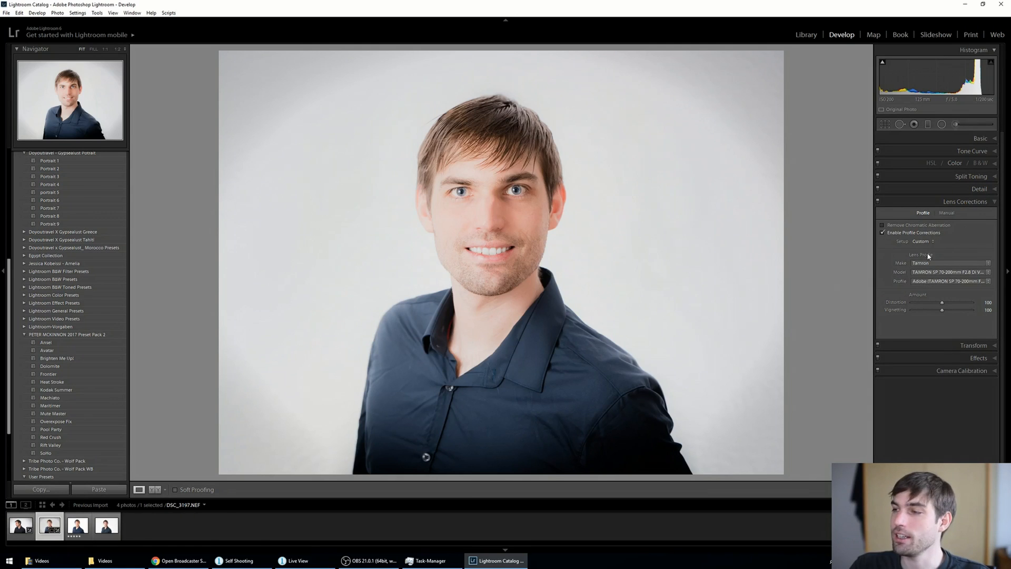
pyautogui.click(965, 202)
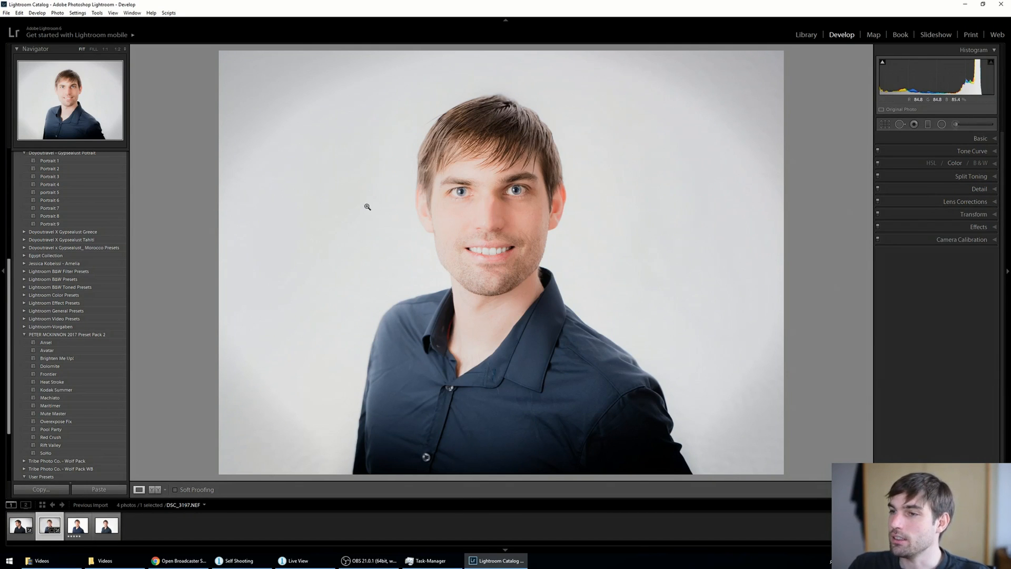
pyautogui.moveTo(325, 243)
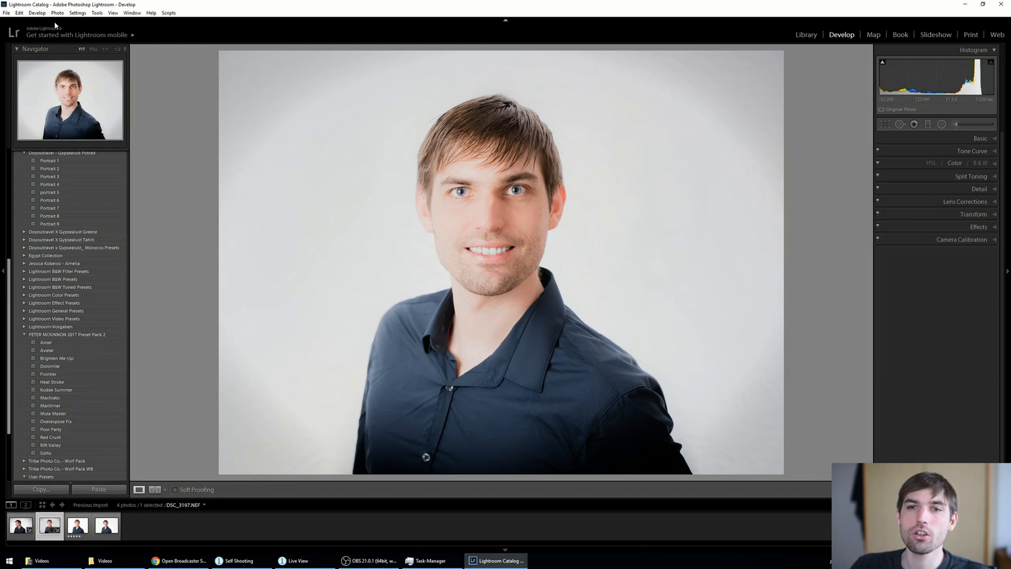
pyautogui.click(19, 13)
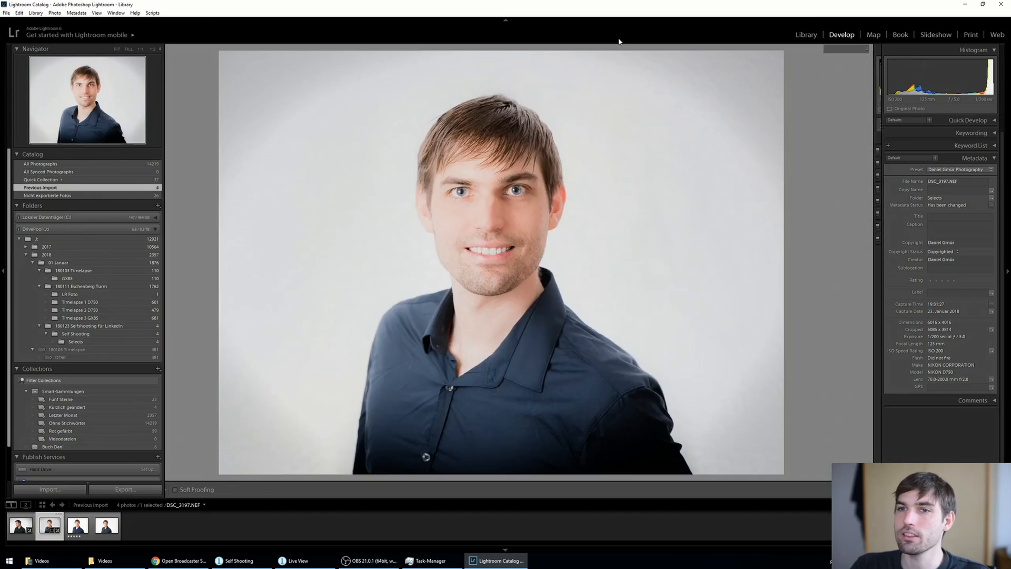
# Show the four headshots in Grid view, select them all and open the Library menu
pyautogui.click(805, 34)
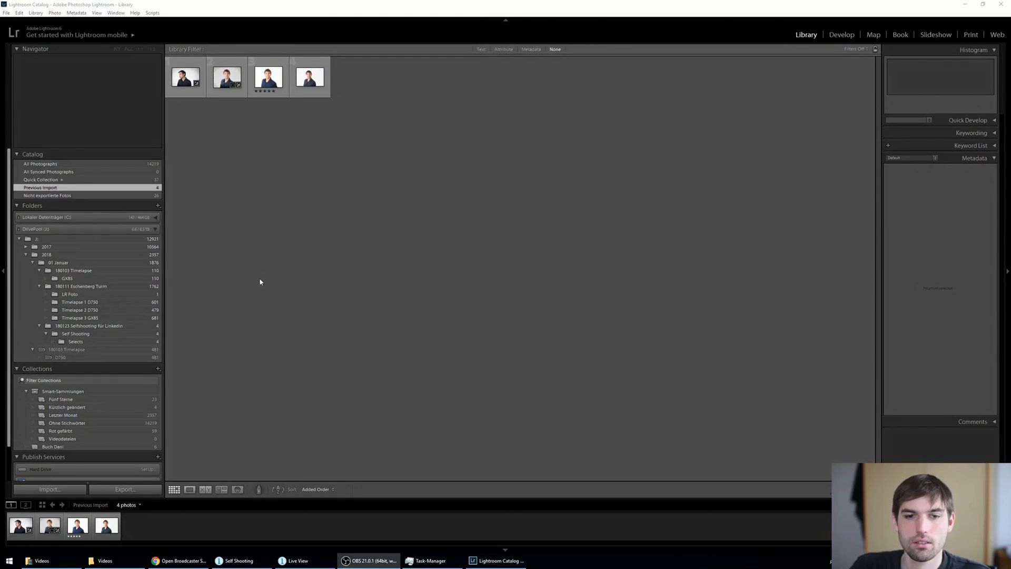
pyautogui.moveTo(298, 145)
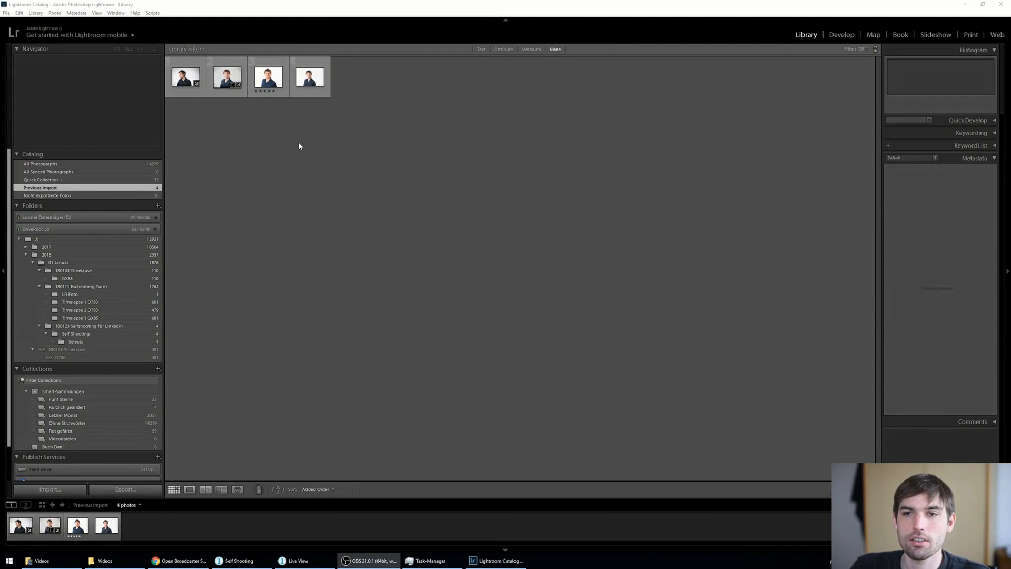
pyautogui.moveTo(226, 61)
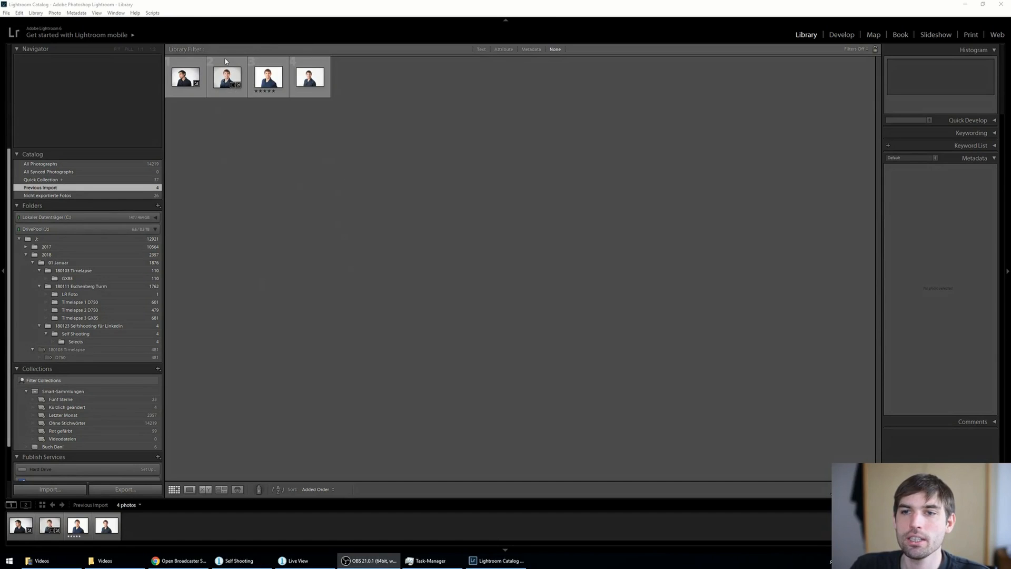
pyautogui.click(226, 77)
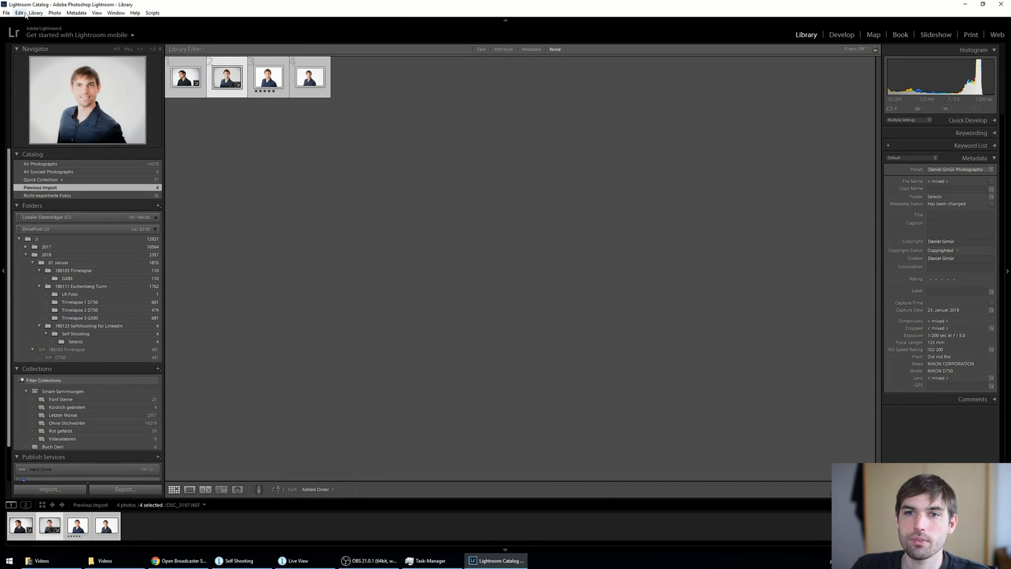
pyautogui.click(35, 12)
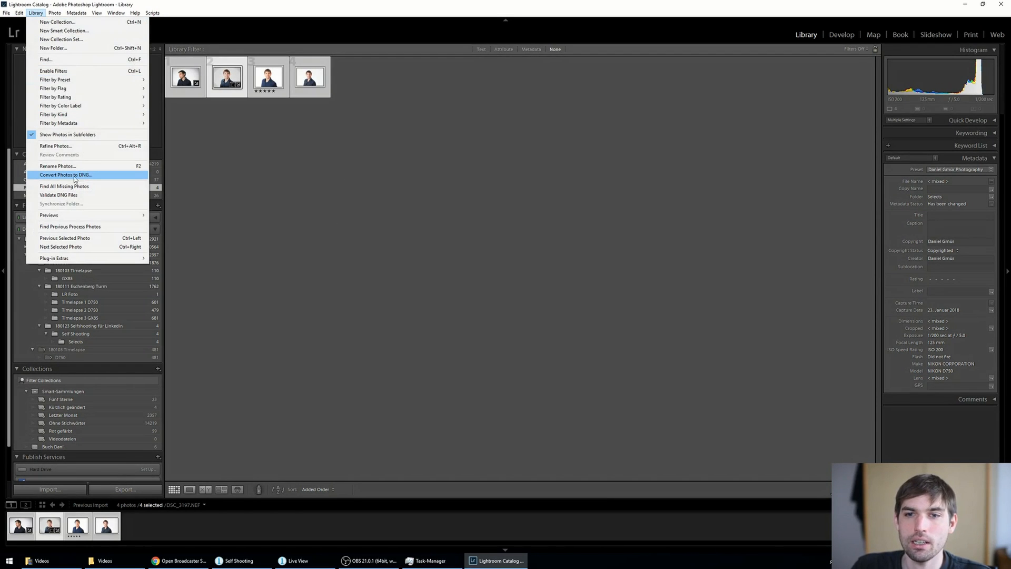
pyautogui.moveTo(106, 181)
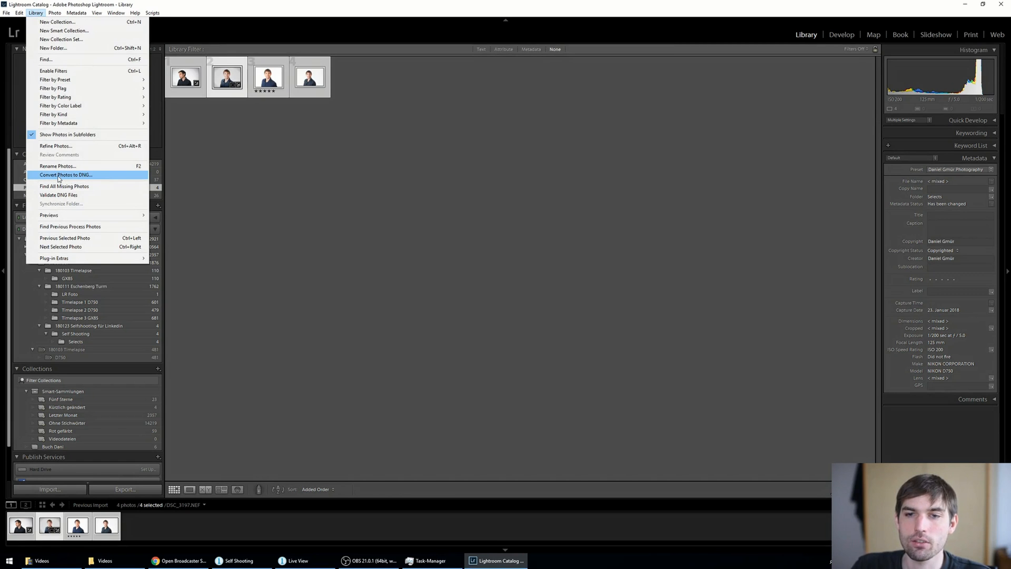
pyautogui.moveTo(86, 178)
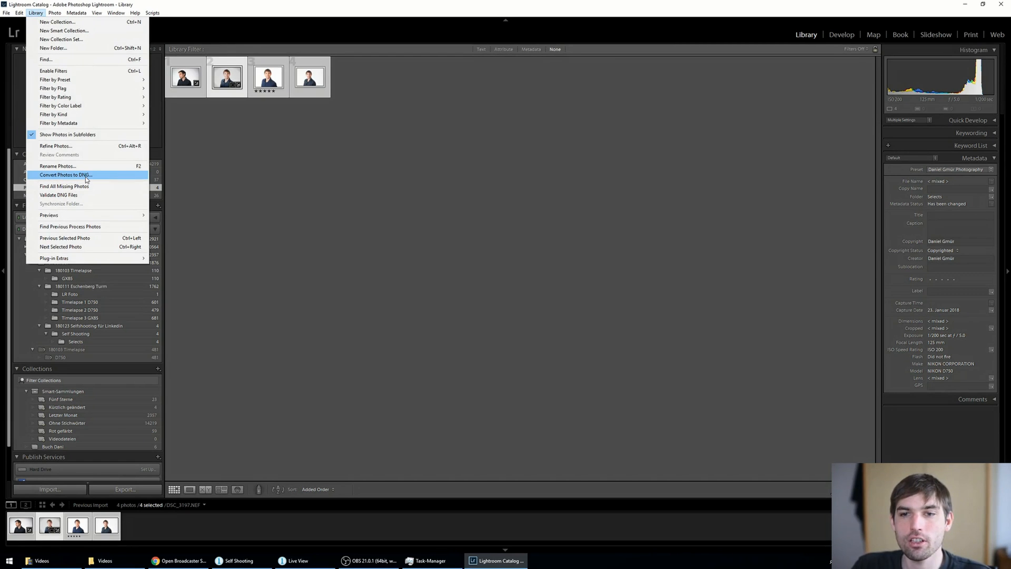
pyautogui.moveTo(101, 179)
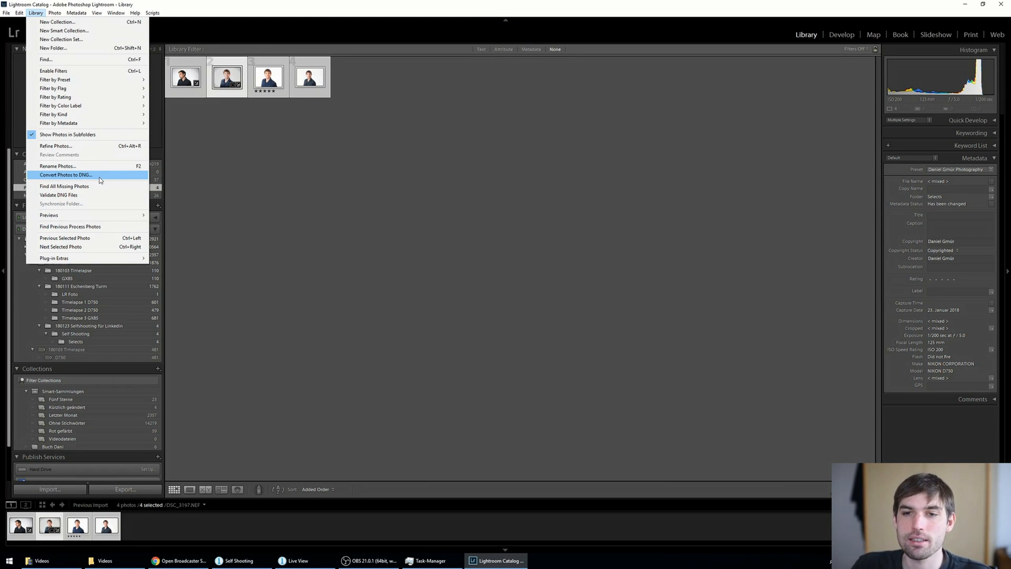
pyautogui.moveTo(92, 176)
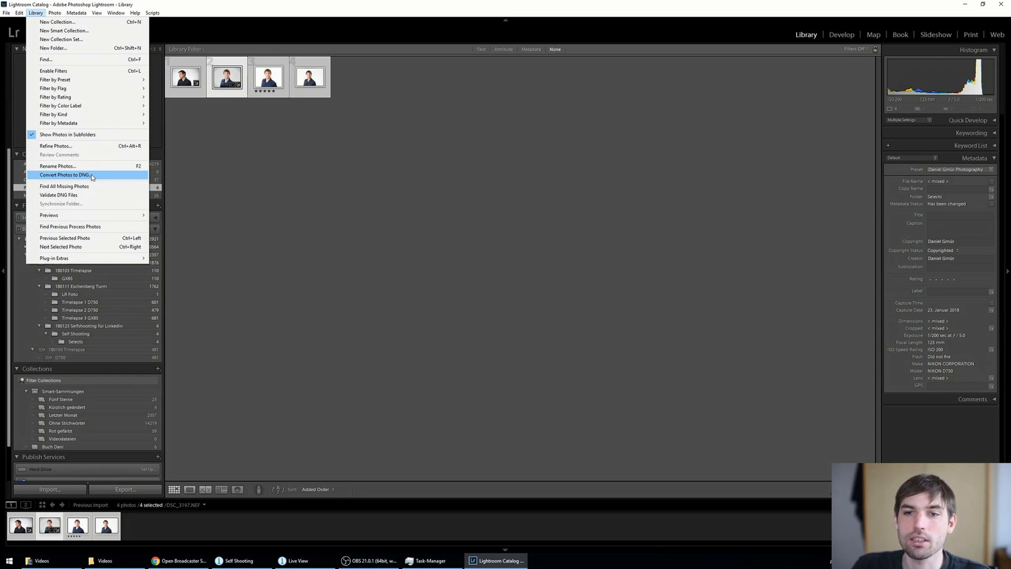
pyautogui.moveTo(527, 253)
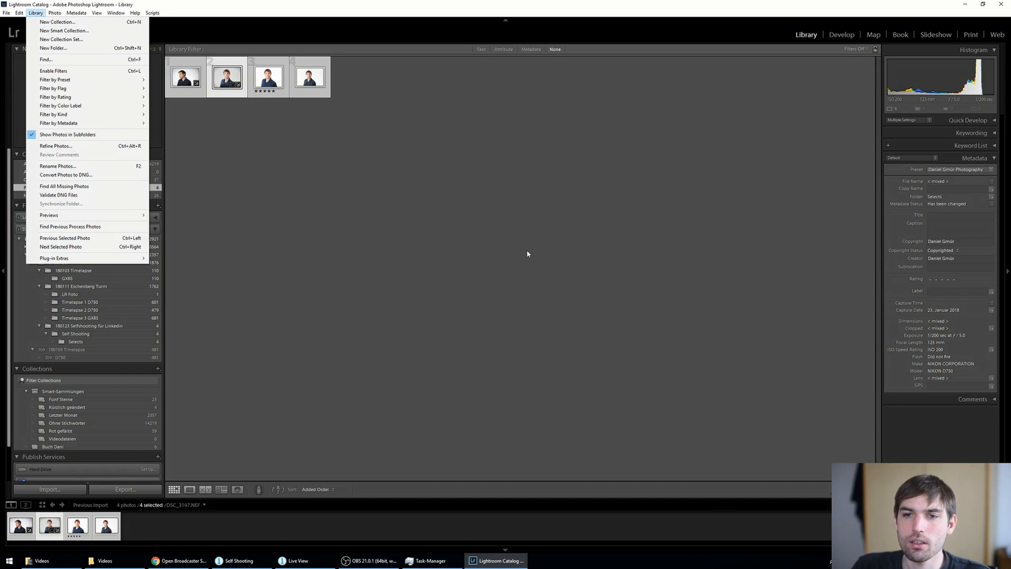
pyautogui.click(527, 253)
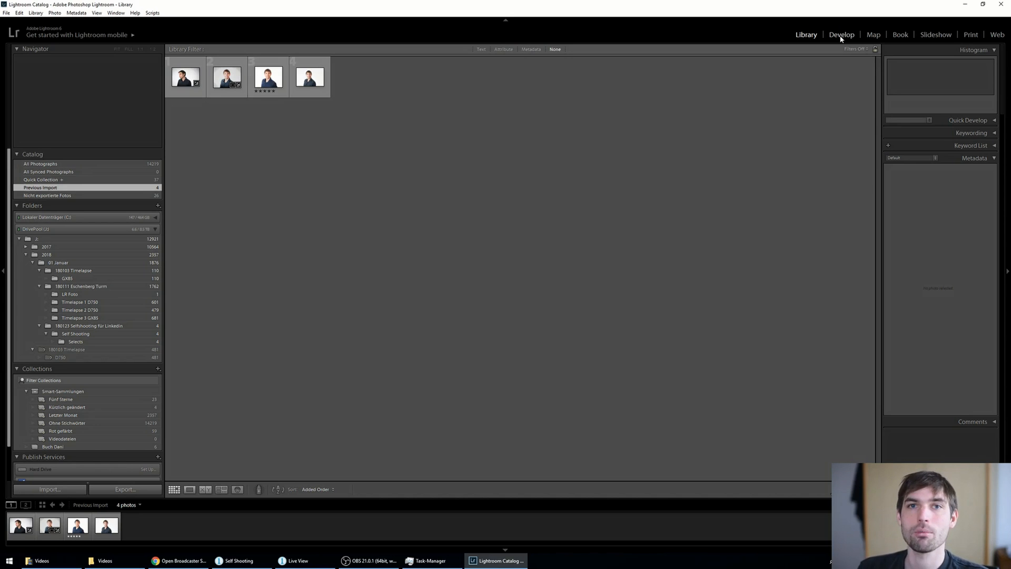
pyautogui.moveTo(503, 295)
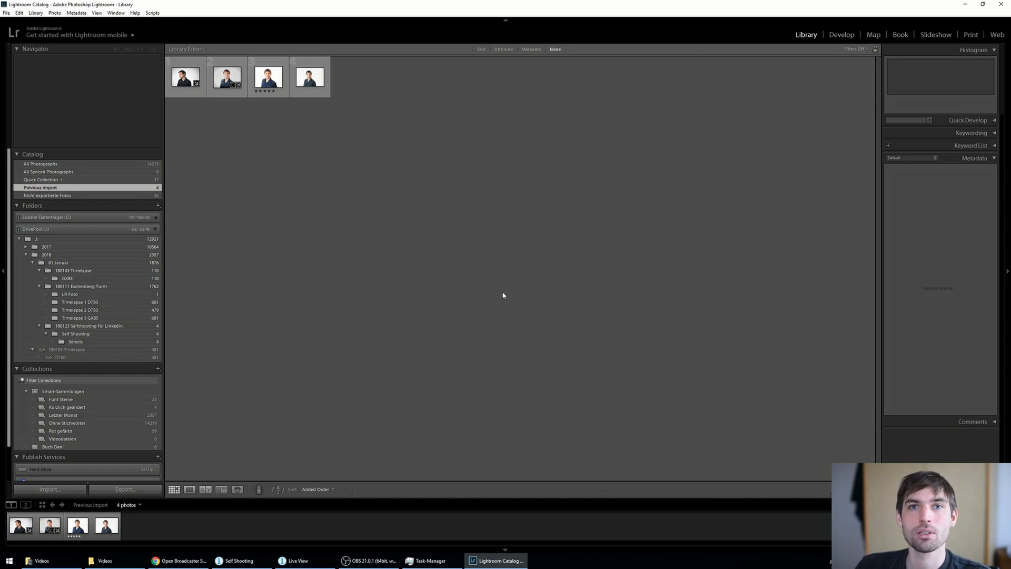
pyautogui.moveTo(328, 532)
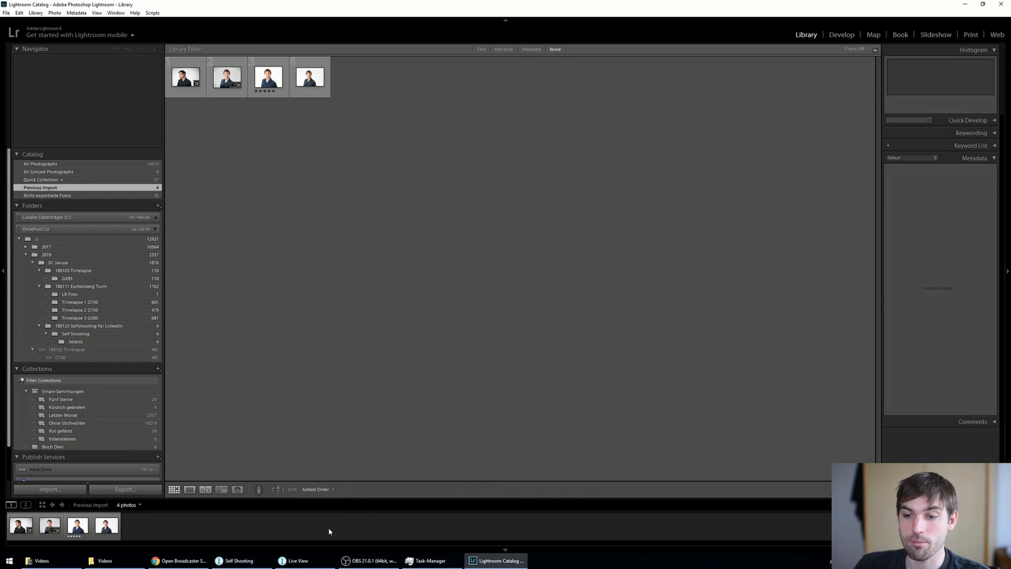
# Enable Chromatic Aberration and set lens Distortion correction to about 38 on the headshot
pyautogui.click(239, 560)
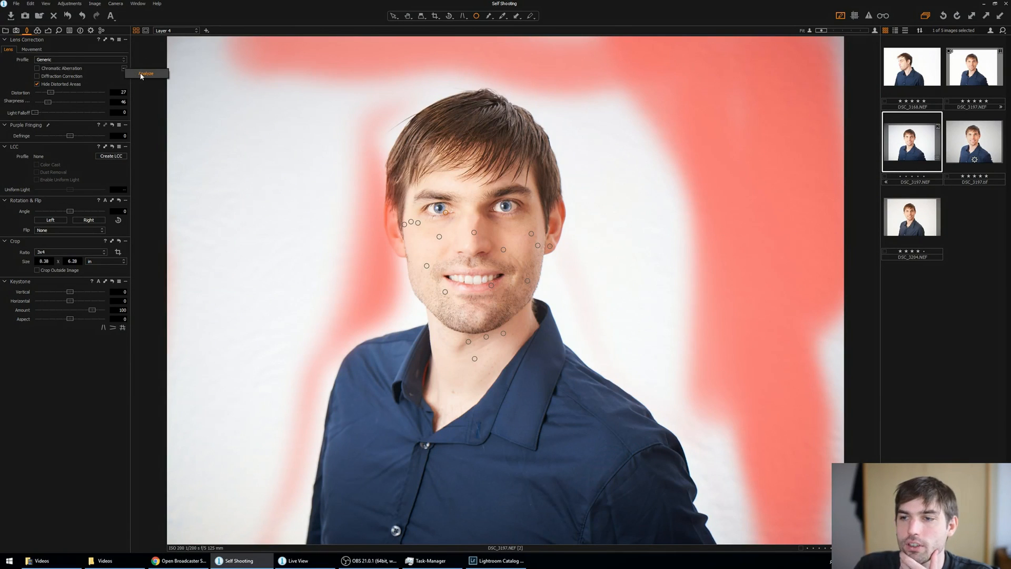
pyautogui.click(37, 68)
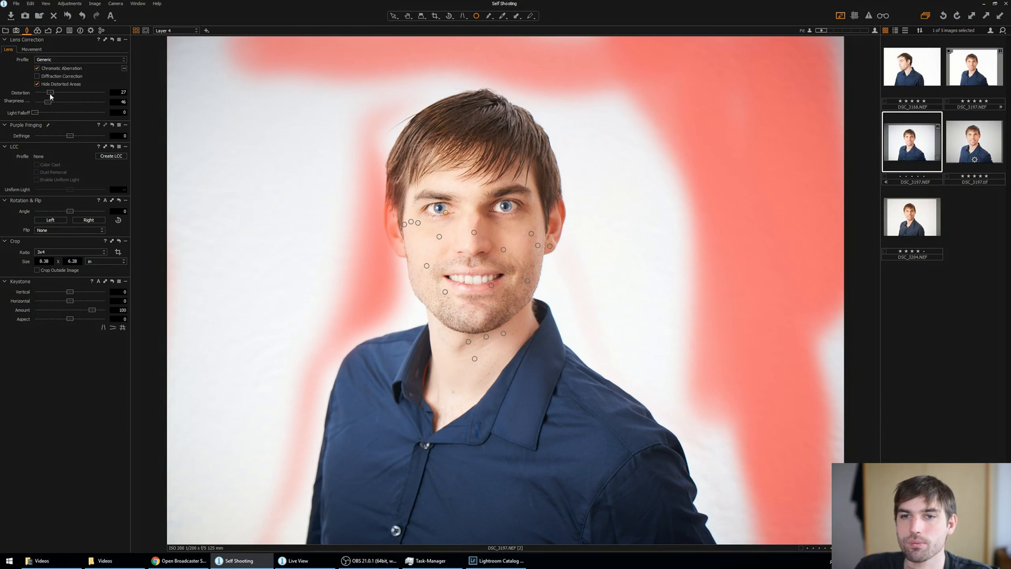
pyautogui.moveTo(48, 92); pyautogui.dragTo(80, 92)
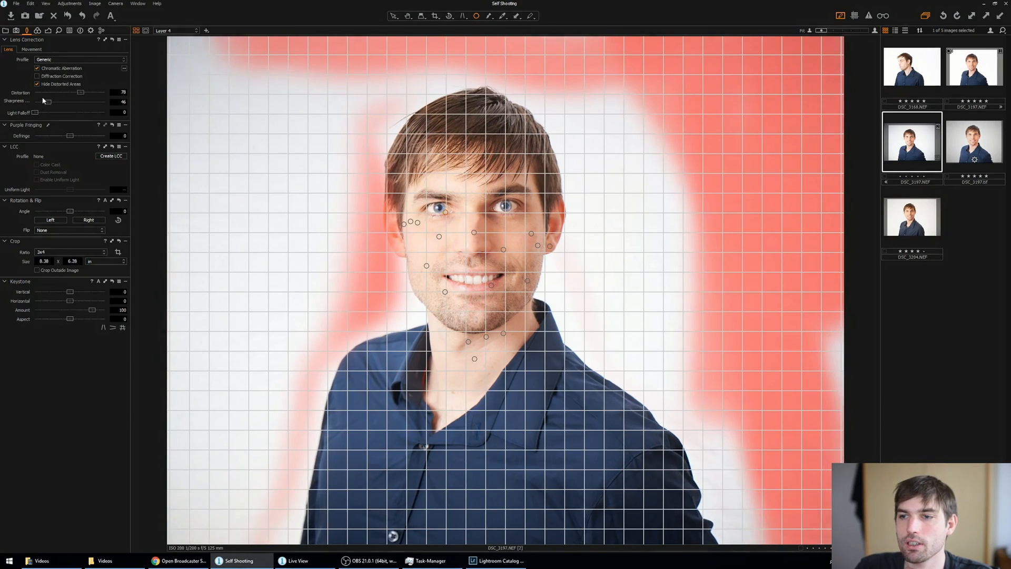
pyautogui.moveTo(81, 92); pyautogui.dragTo(58, 93)
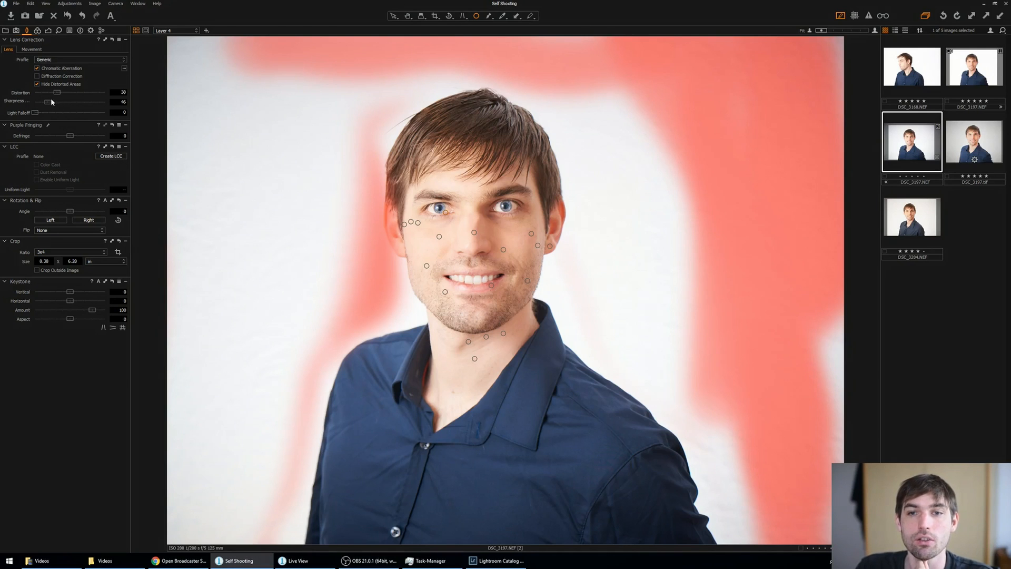
pyautogui.moveTo(562, 264)
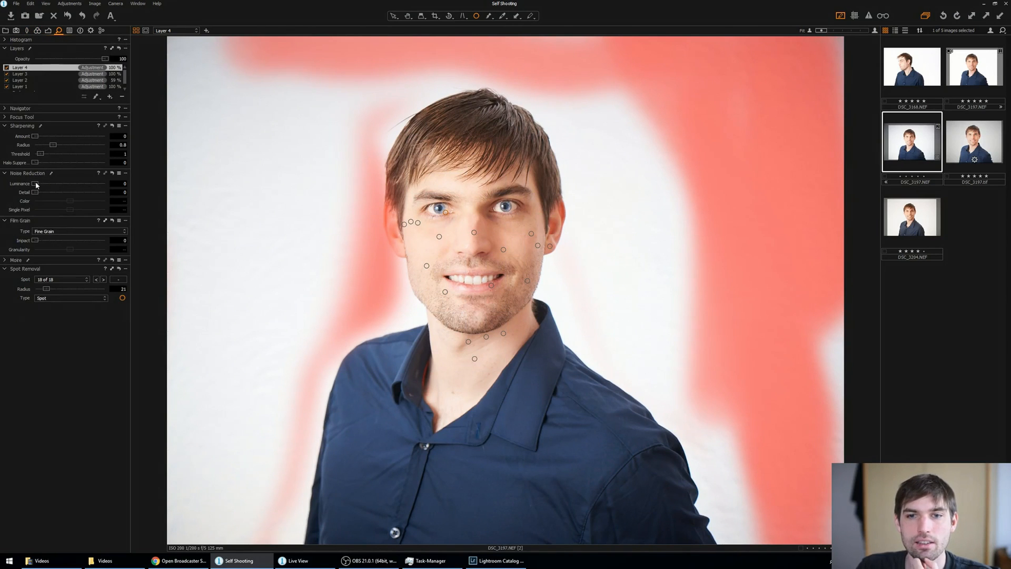
# Set Luminance noise reduction to 21 and add adjustment Layer 5 with the Draw Mask brush ready
pyautogui.moveTo(34, 184); pyautogui.dragTo(55, 184)
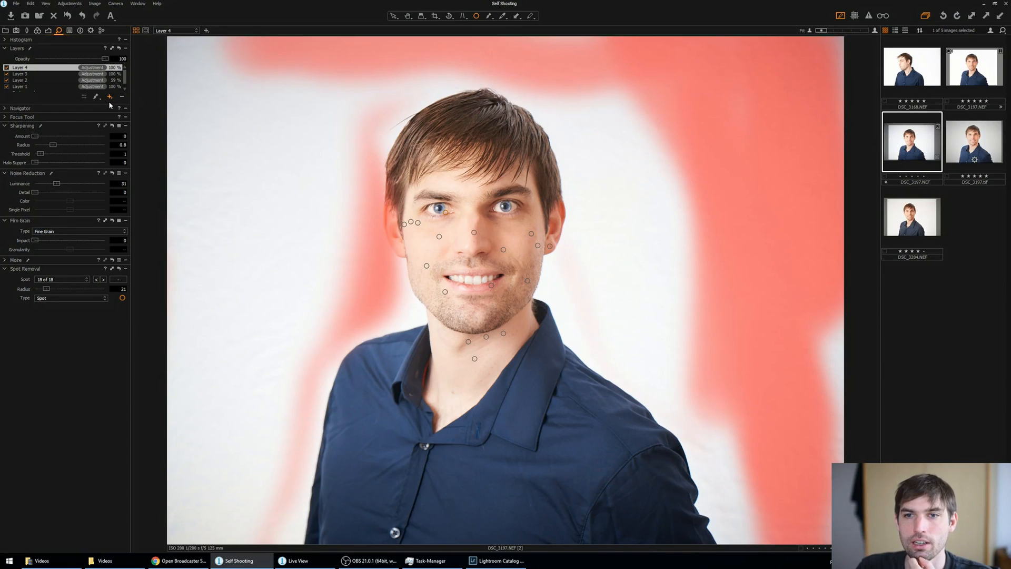
pyautogui.click(109, 97)
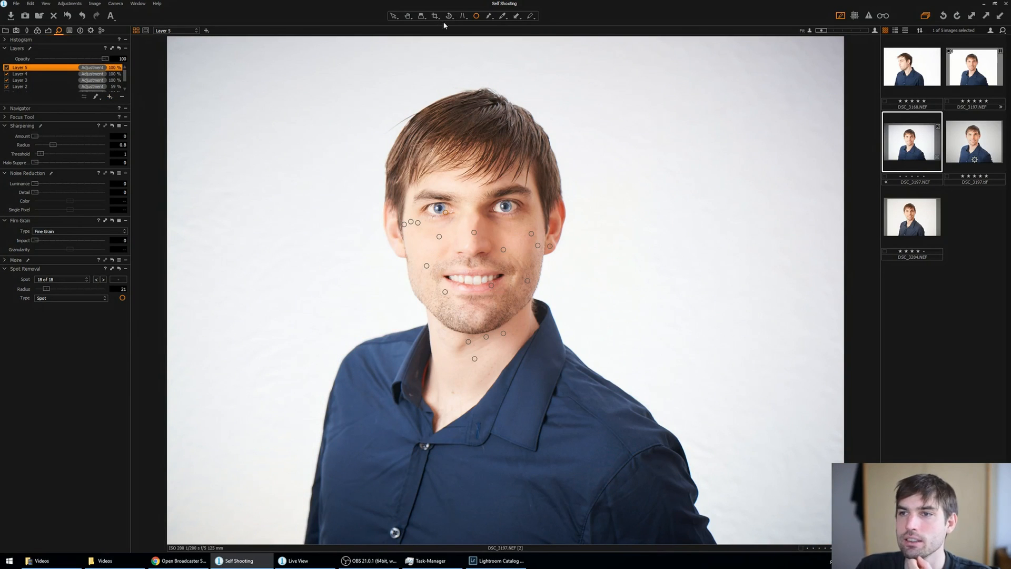
pyautogui.click(292, 123)
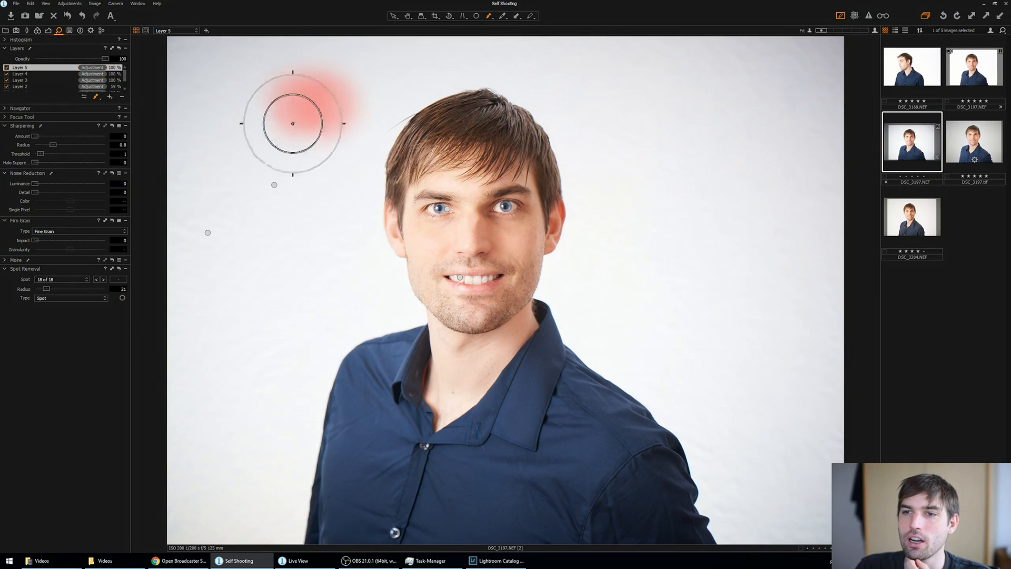